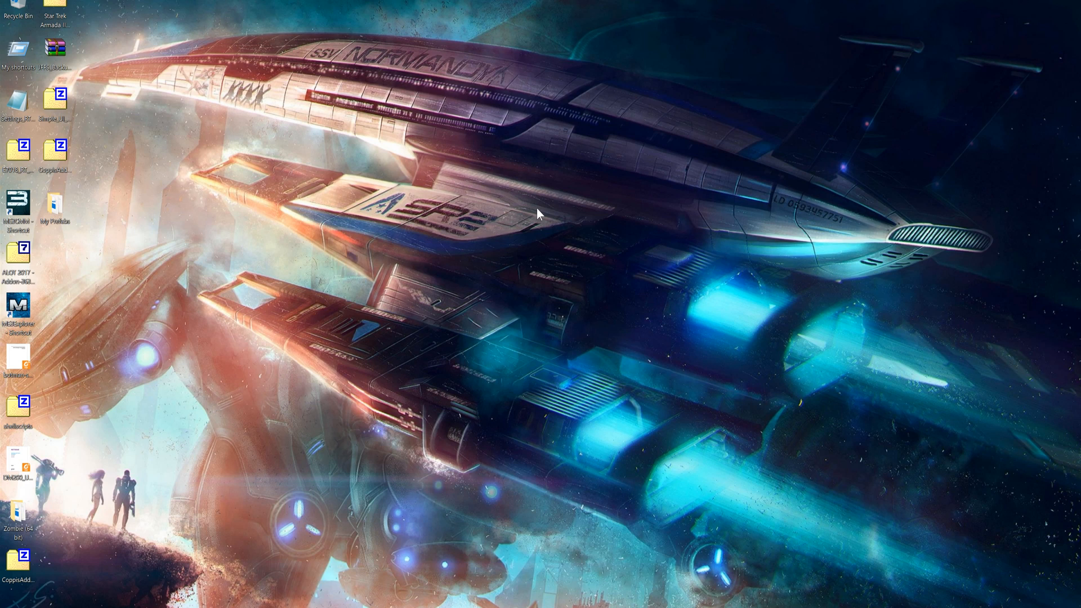
pyautogui.moveTo(594, 101)
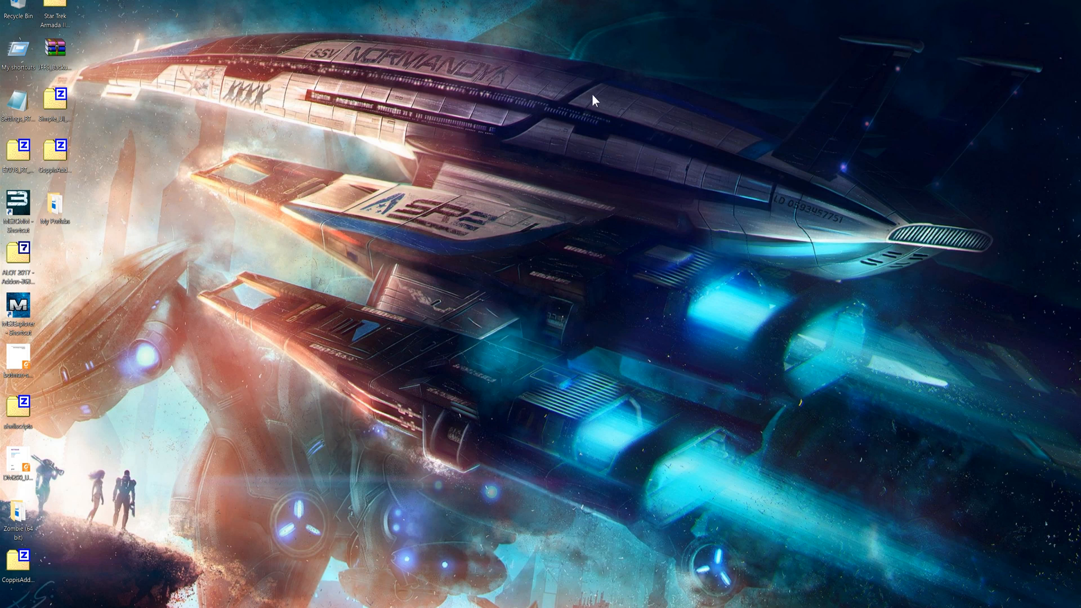
pyautogui.moveTo(276, 303)
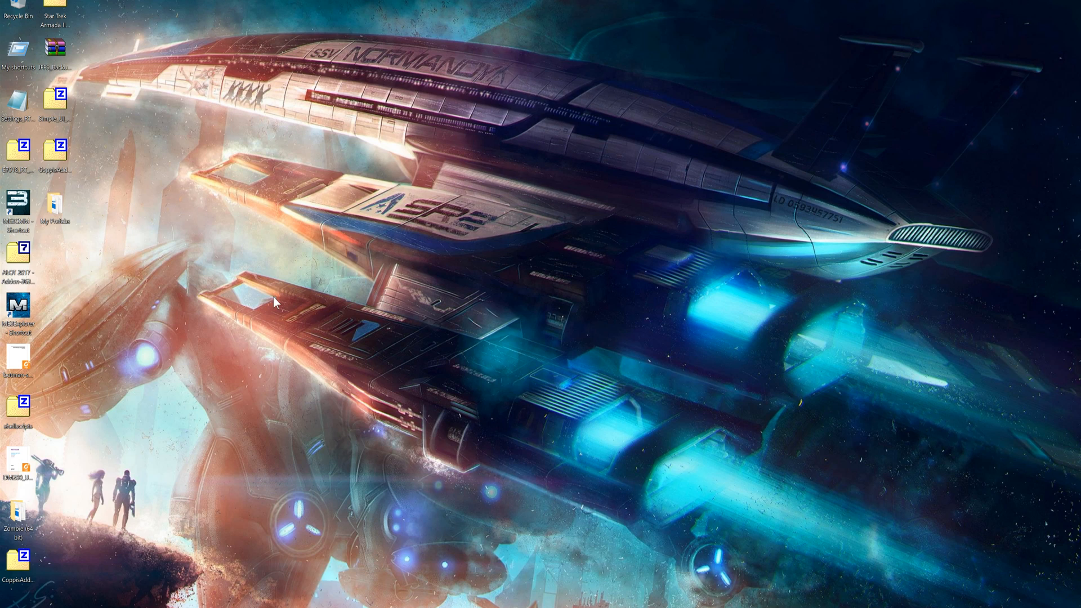
pyautogui.moveTo(384, 271)
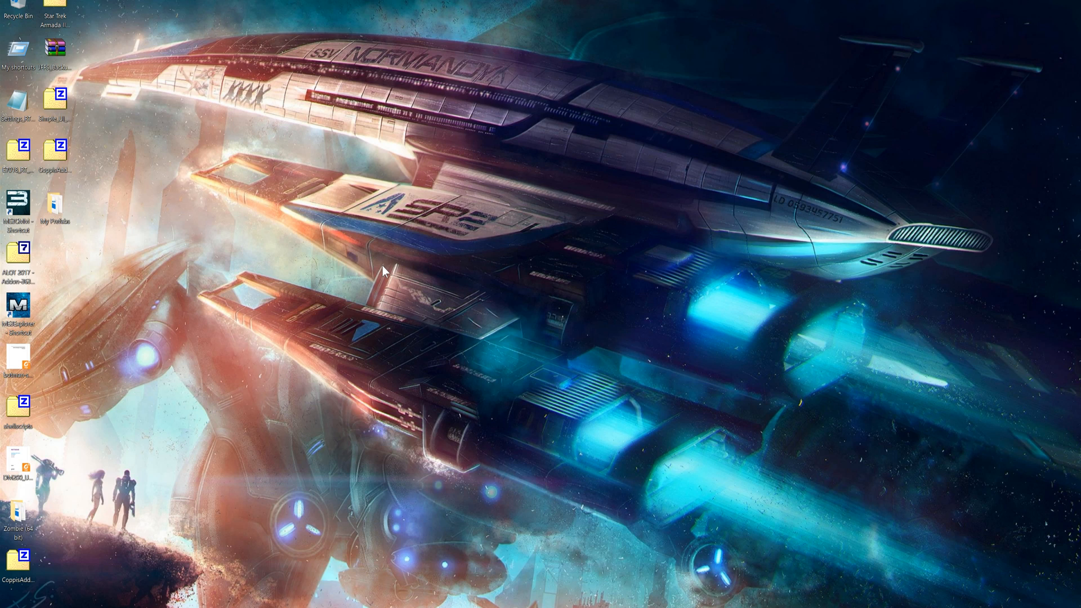
pyautogui.moveTo(826, 576)
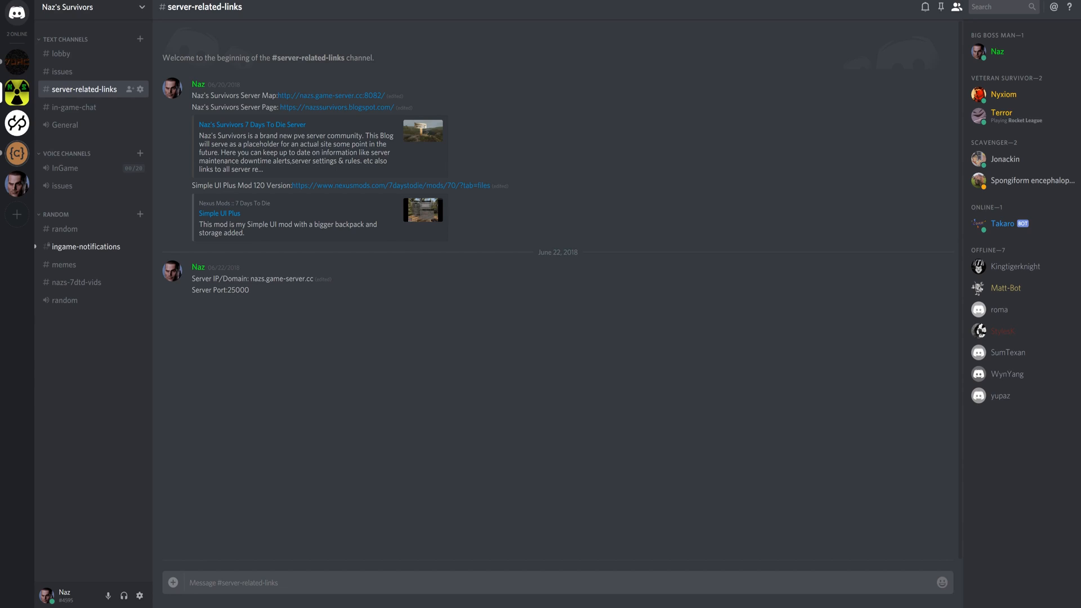
pyautogui.moveTo(62, 98)
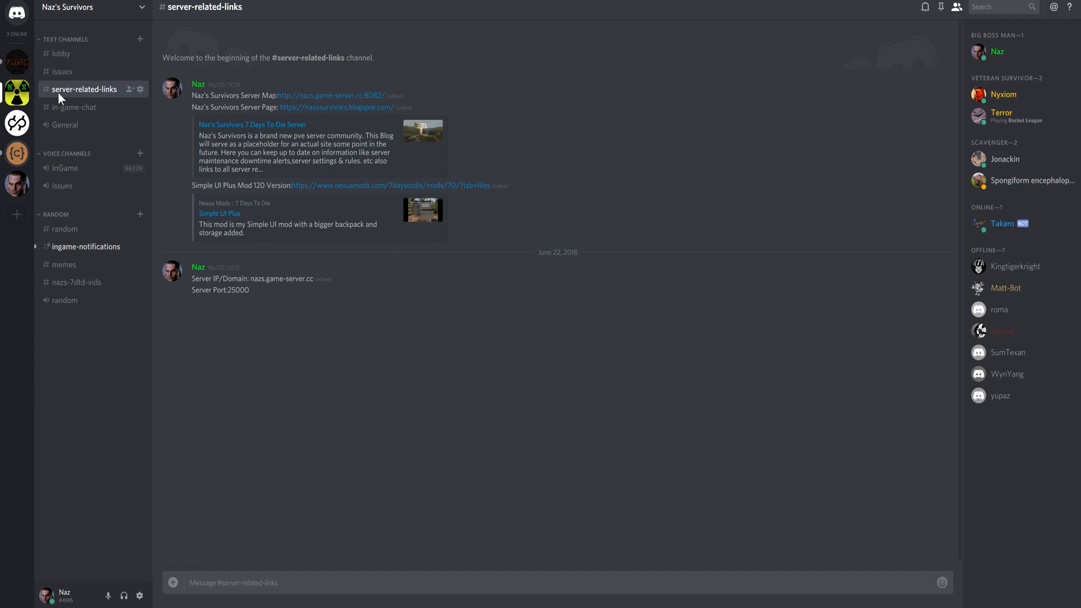
pyautogui.moveTo(87, 93)
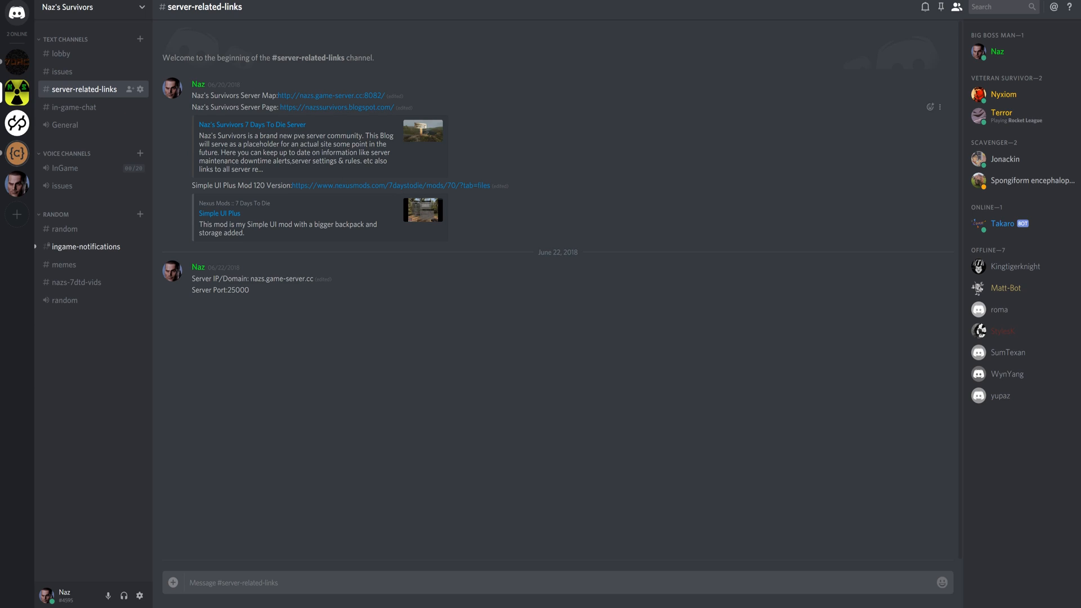
pyautogui.moveTo(291, 206)
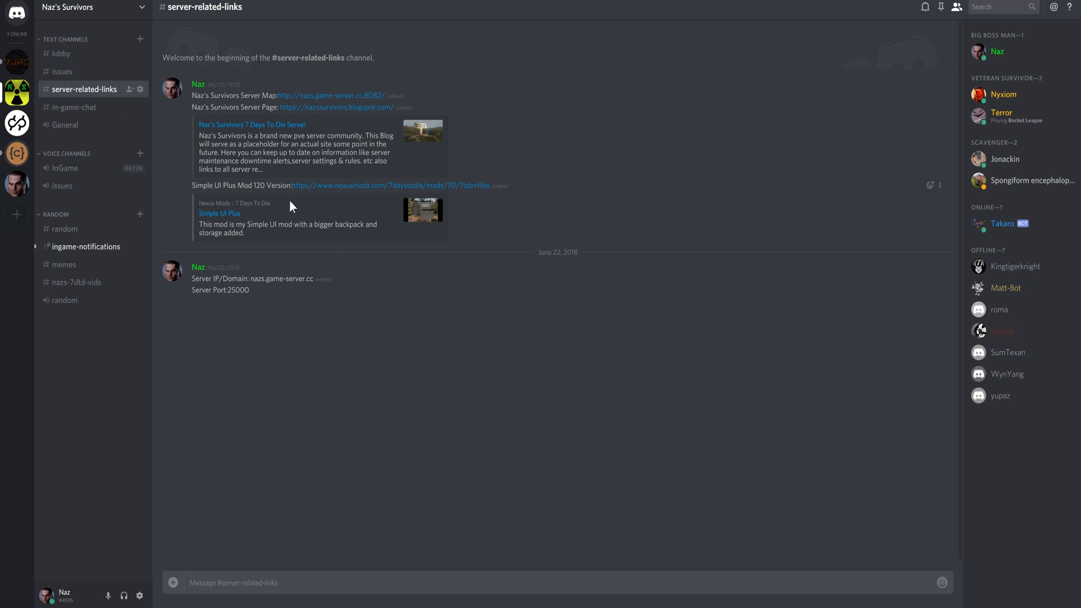
pyautogui.moveTo(390, 239)
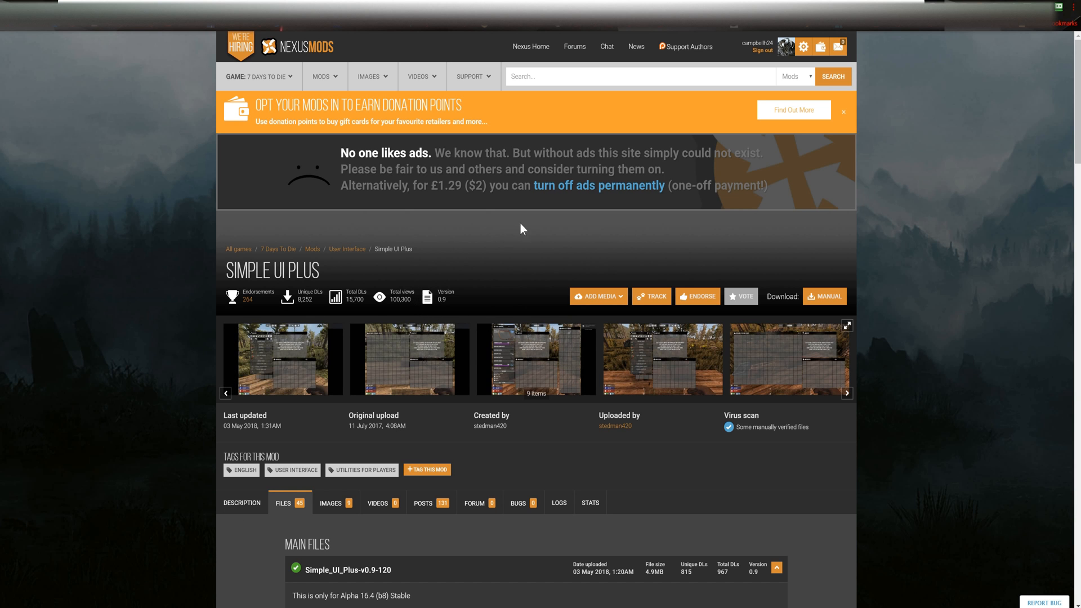
# Step: Scroll the #server-related-links channel to reach the Nexus Mods Simple UI Plus link
pyautogui.scroll(-3)
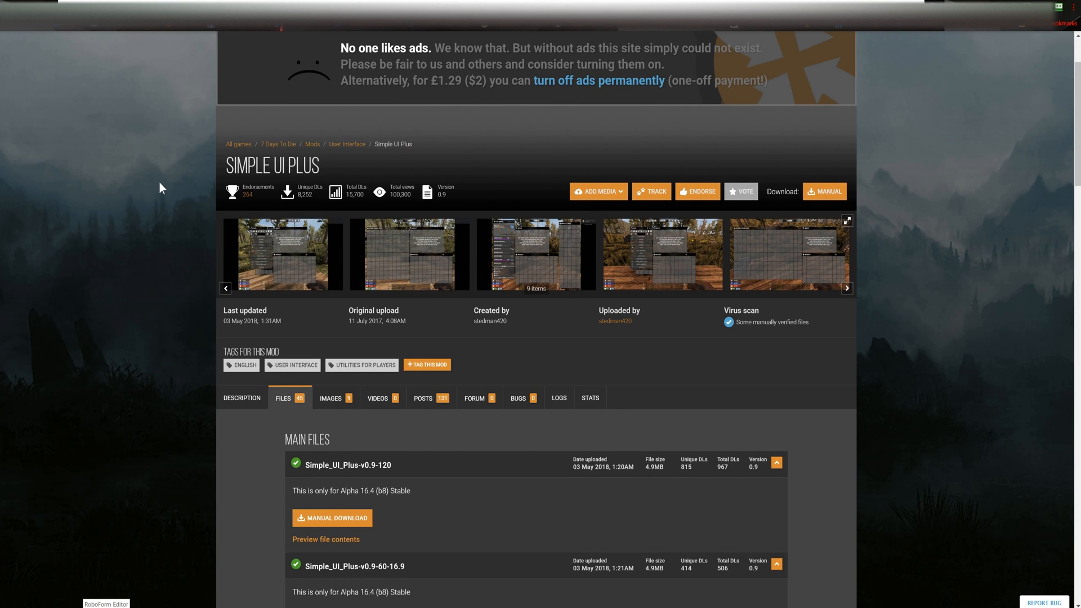
pyautogui.moveTo(621, 427)
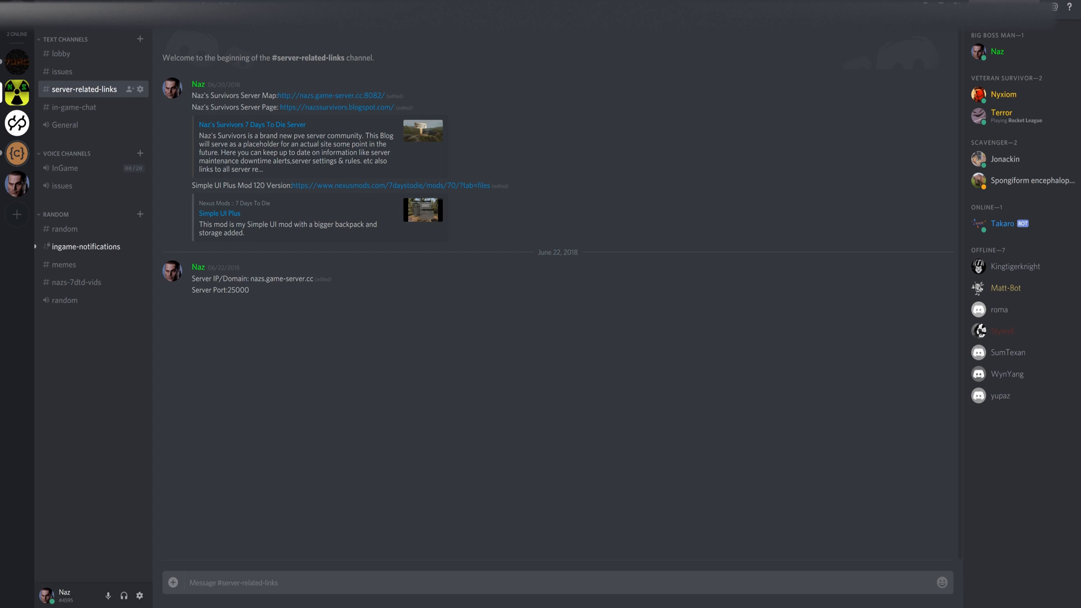
pyautogui.moveTo(189, 112)
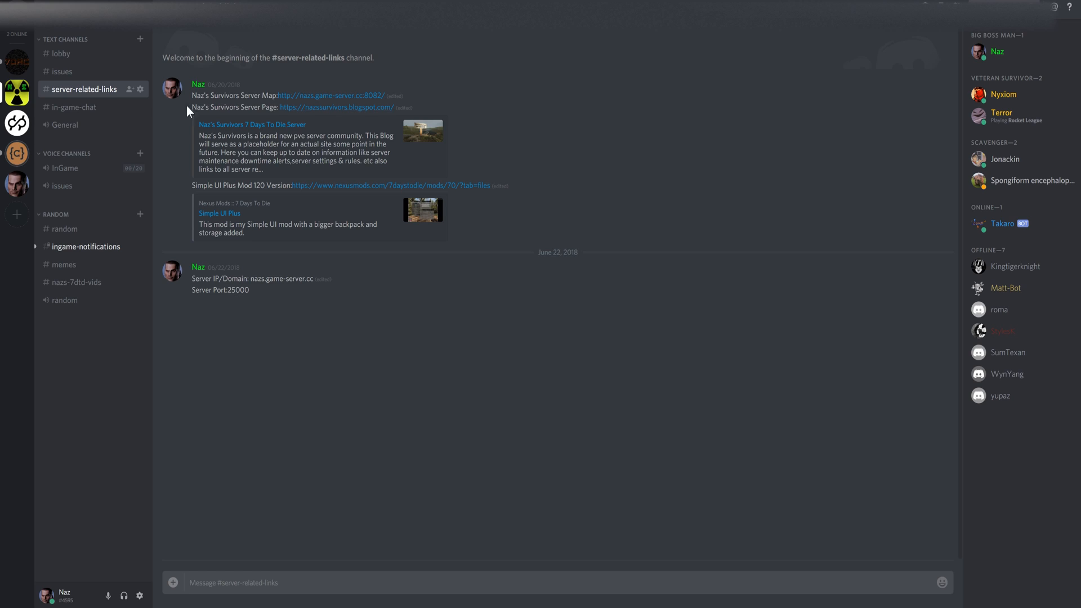
# Step: Open the Naz's Survivors Server Page blogspot link from the Discord message
pyautogui.click(391, 184)
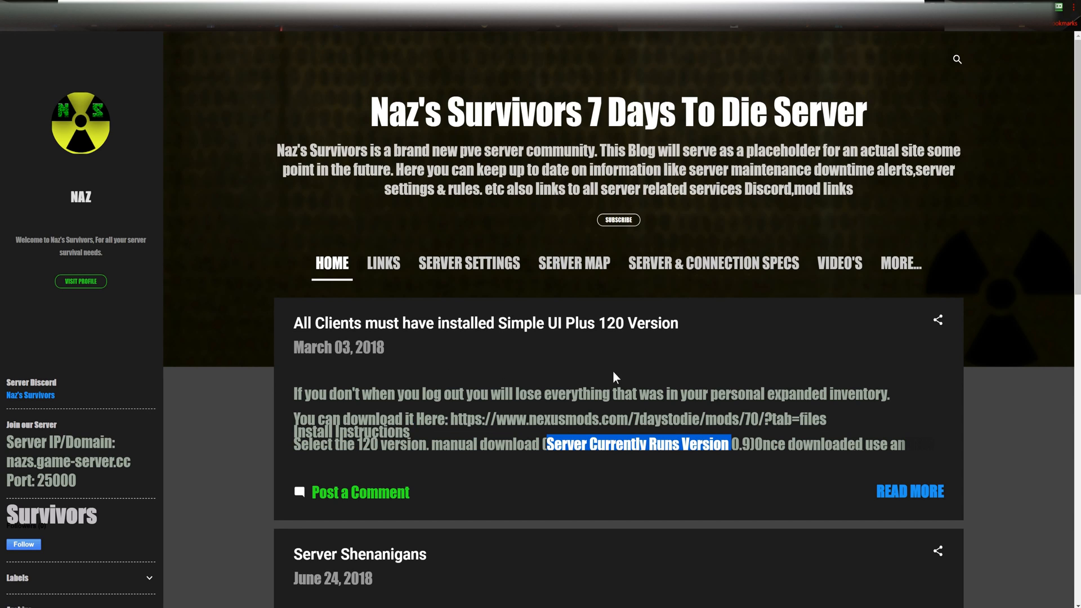
# Step: Read the Simple UI Plus 120 install instructions post and follow its Nexus Mods download link
pyautogui.click(908, 491)
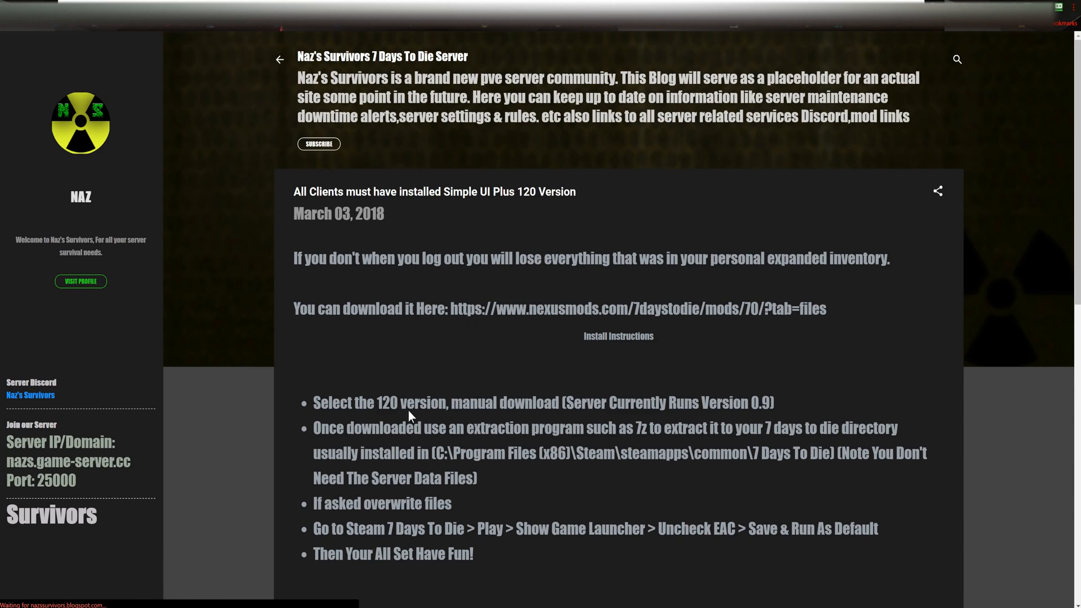
pyautogui.scroll(-3)
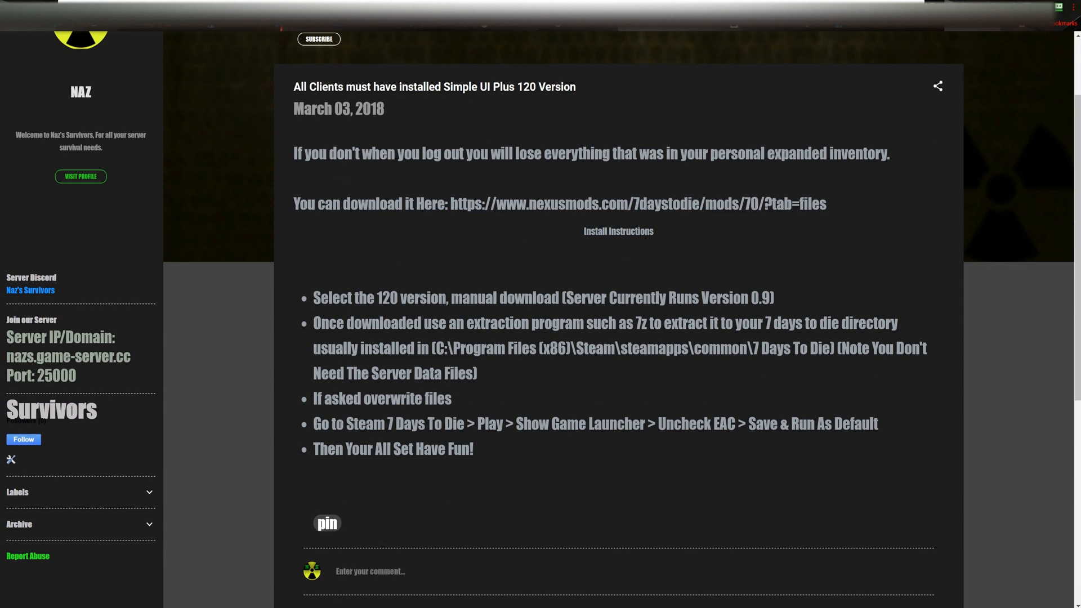
pyautogui.moveTo(531, 176)
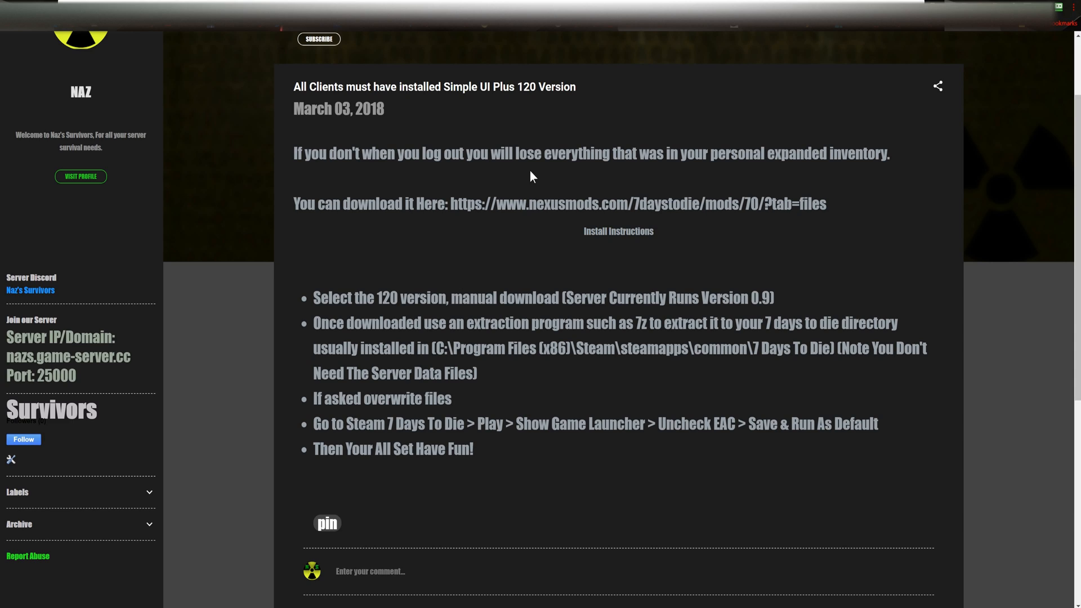
pyautogui.moveTo(482, 258)
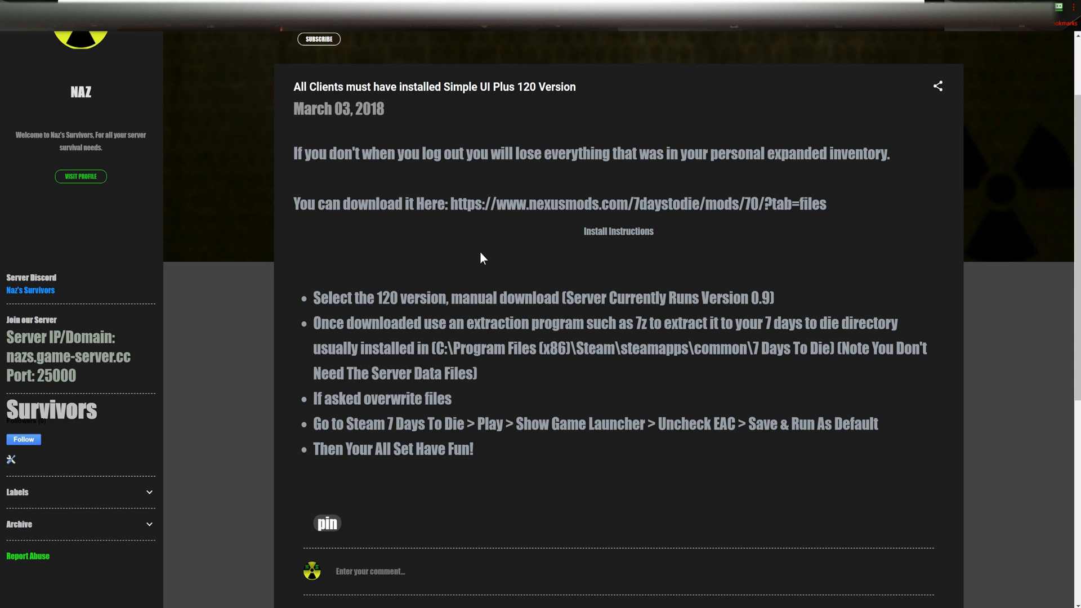
pyautogui.moveTo(632, 394)
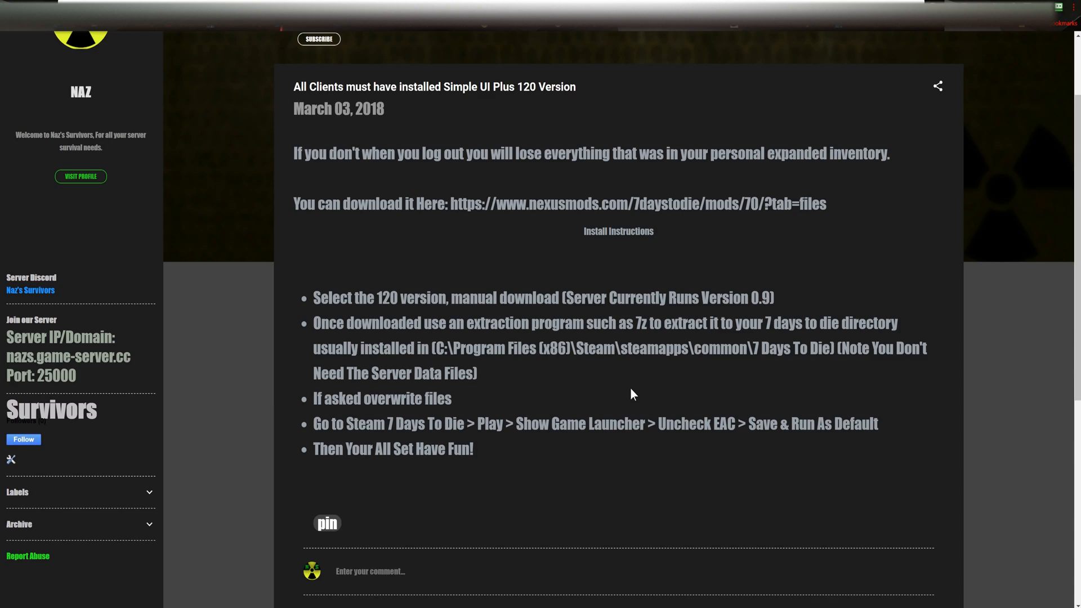
pyautogui.scroll(-3)
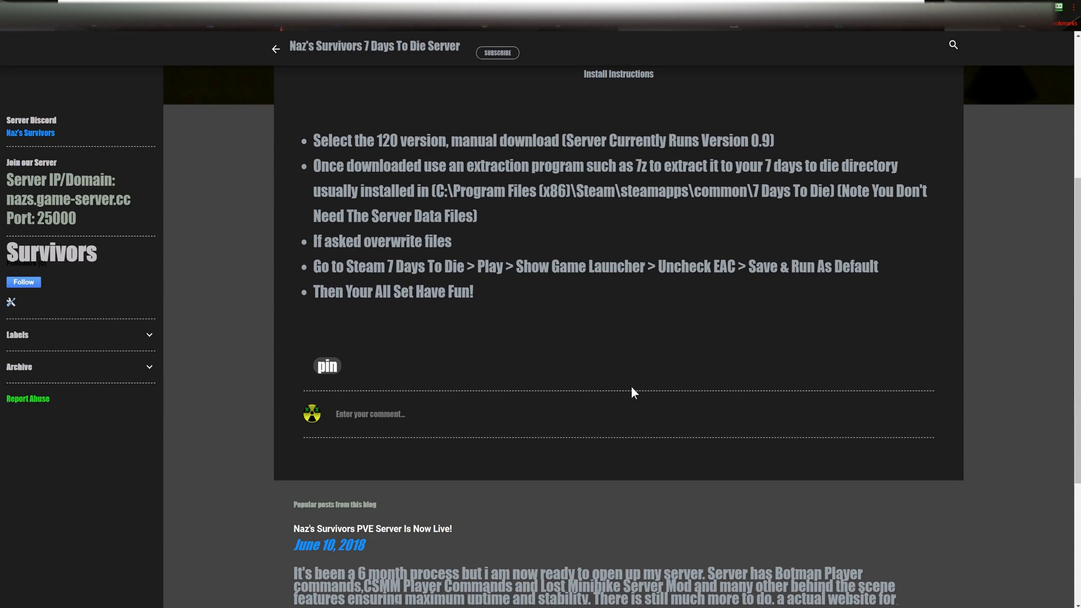
pyautogui.scroll(3)
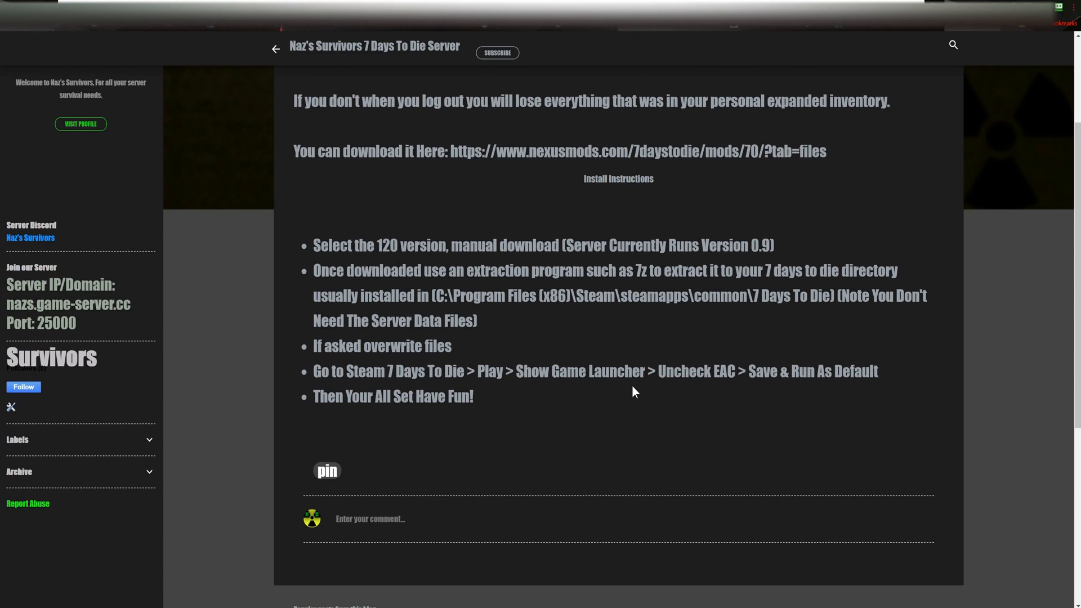
pyautogui.moveTo(597, 240)
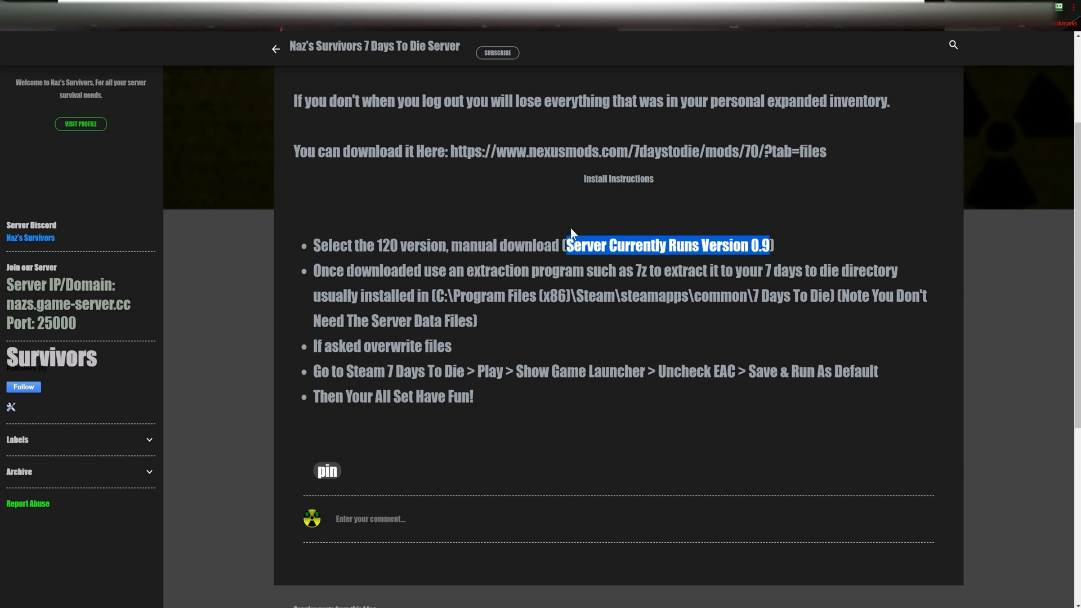
pyautogui.click(637, 150)
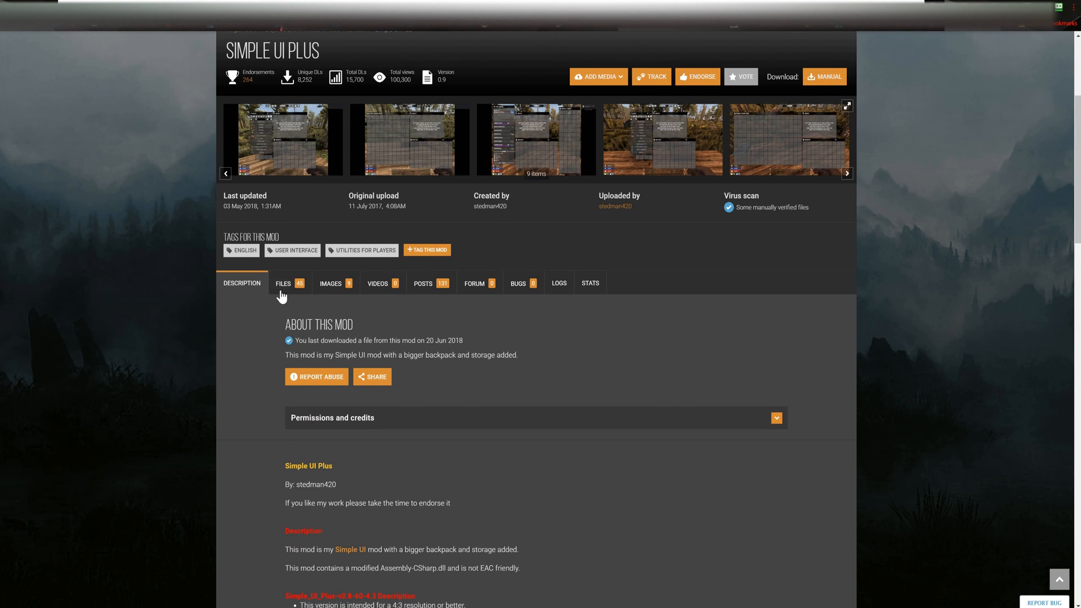
# Step: Manually download Simple_UI_Plus-v0.9-120 from the mod's Files list
pyautogui.click(283, 284)
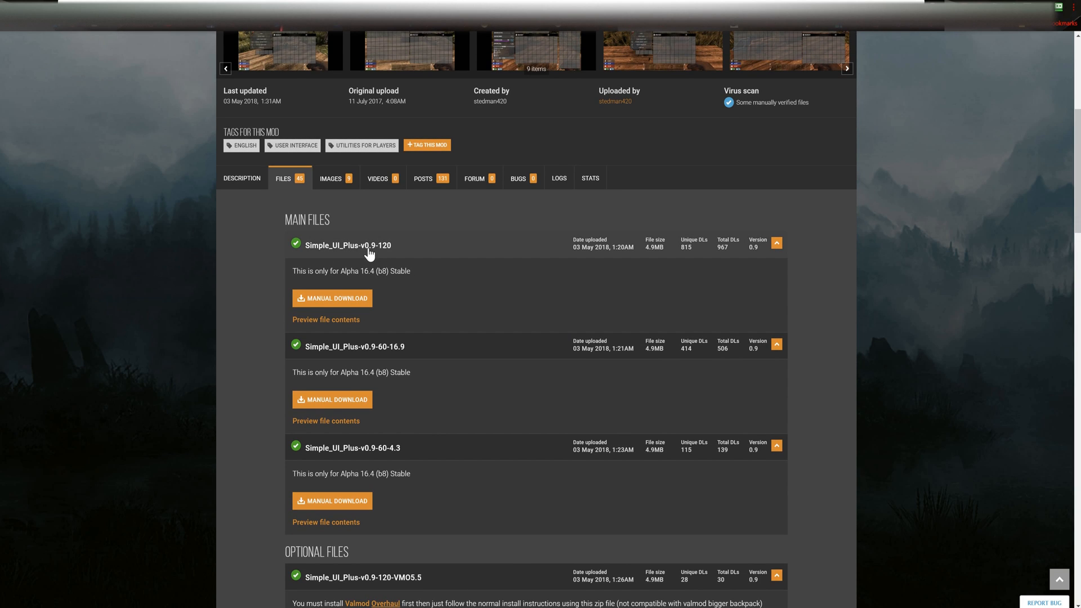
pyautogui.moveTo(431, 281)
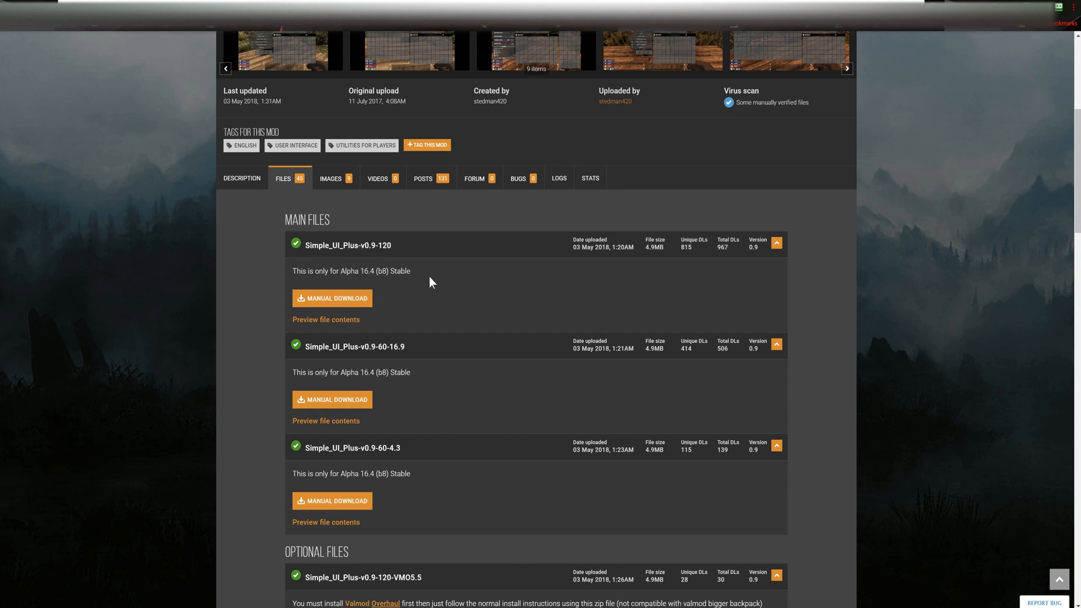
pyautogui.moveTo(331, 297)
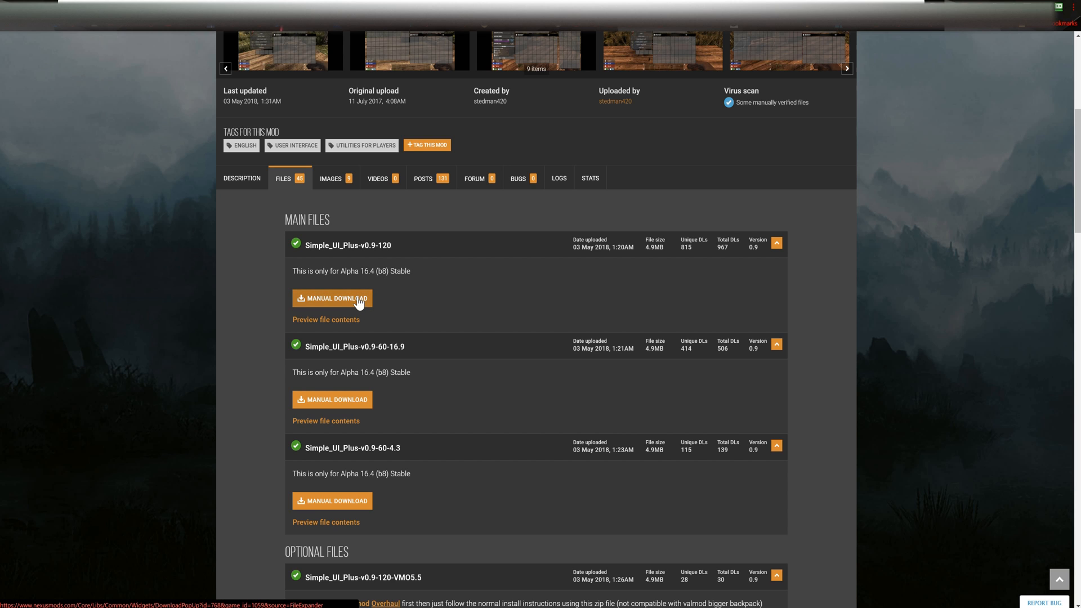
pyautogui.click(337, 298)
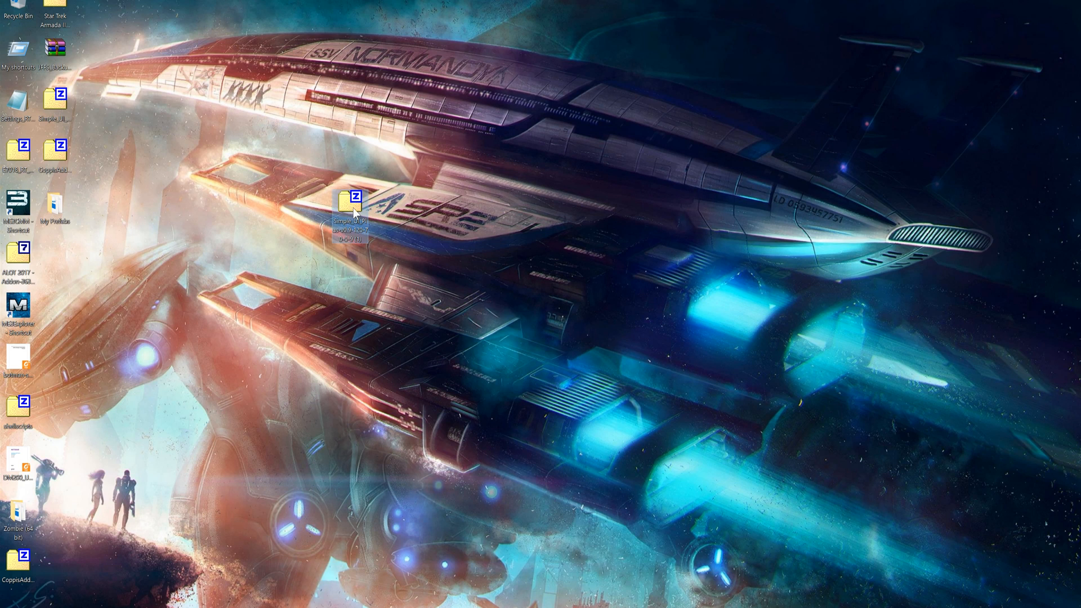
# Step: Extract the mod zip, set the server folder aside, and paste the rest into the game folder, replacing files
pyautogui.rightClick(351, 203)
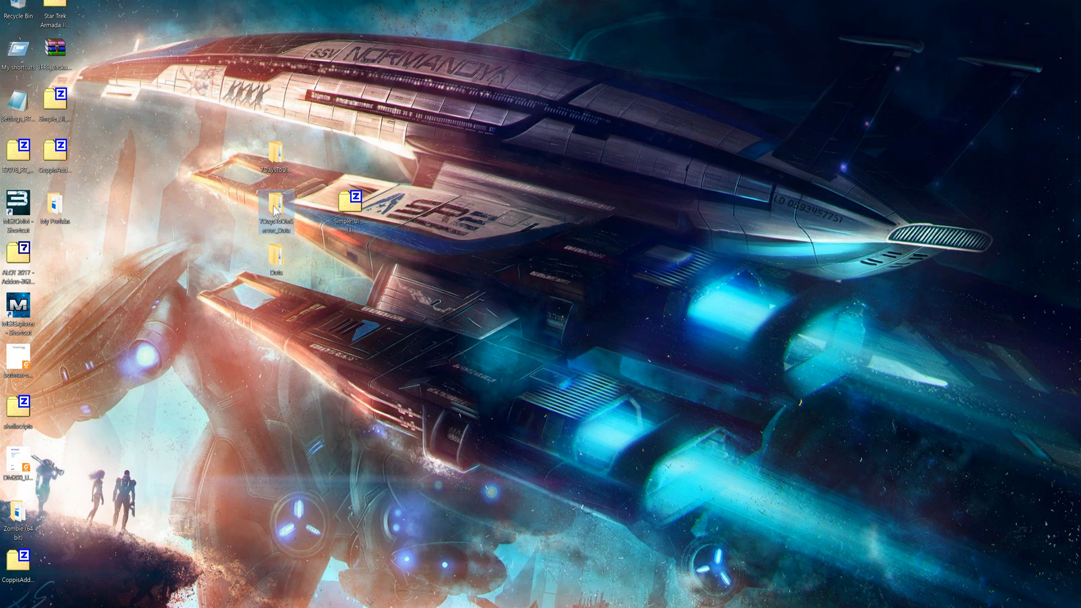
pyautogui.moveTo(279, 237)
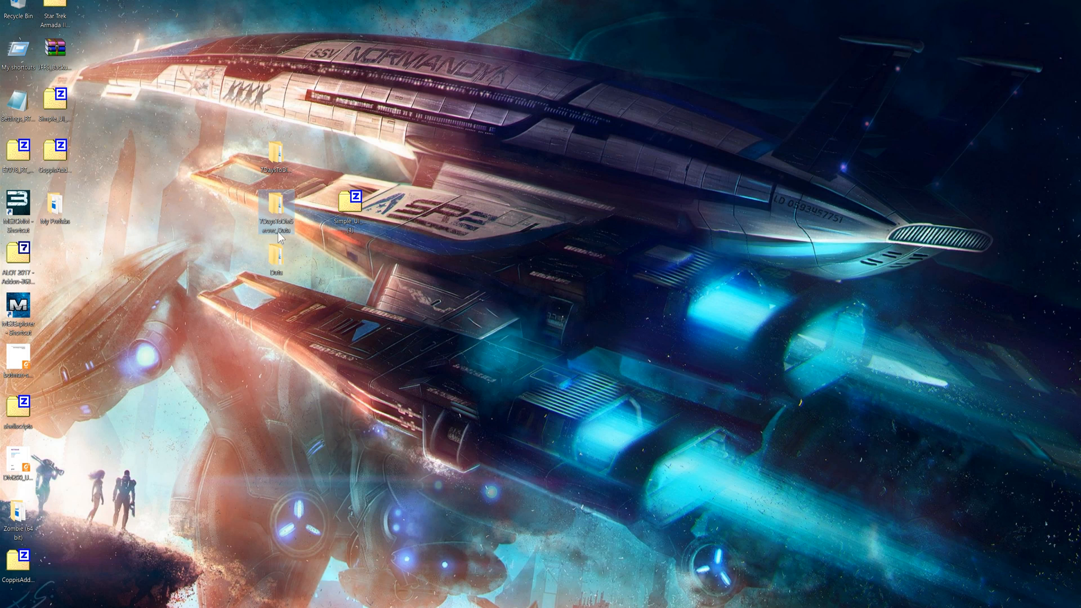
pyautogui.moveTo(277, 214); pyautogui.dragTo(127, 102)
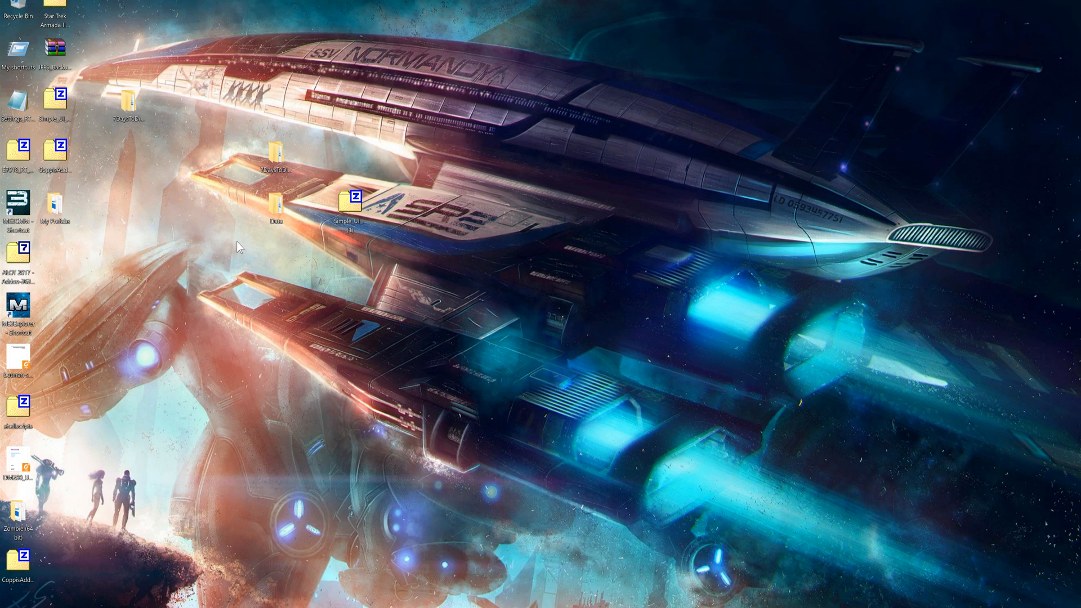
pyautogui.moveTo(422, 175)
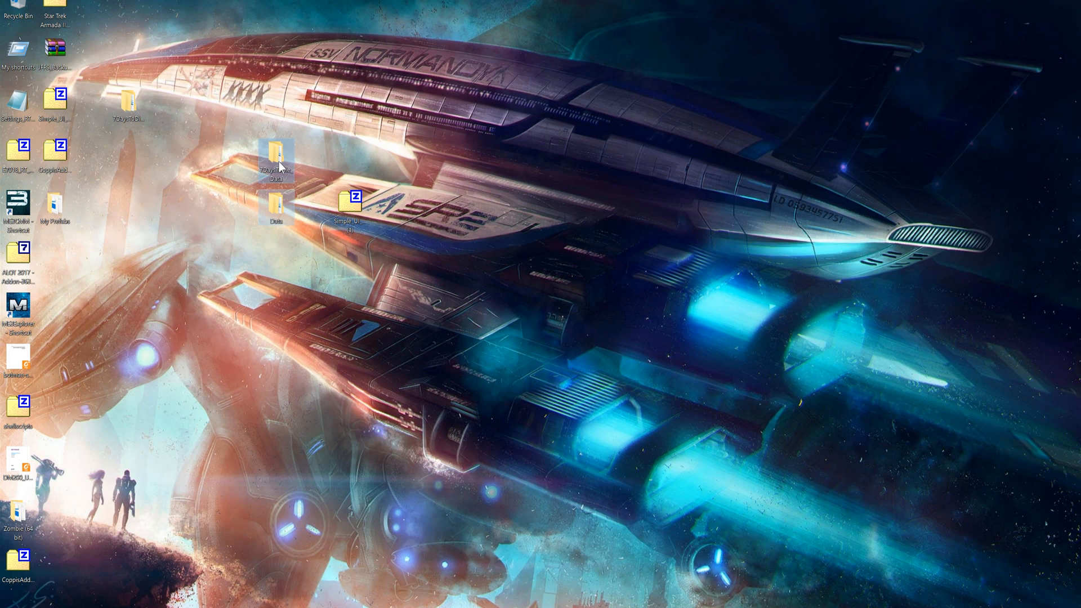
pyautogui.moveTo(291, 544)
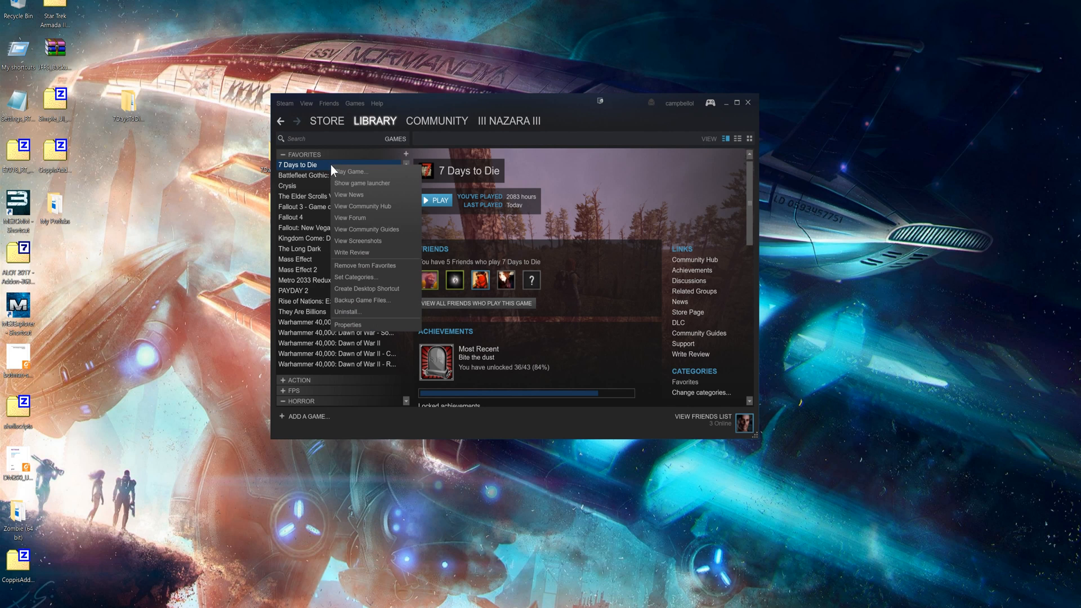
pyautogui.click(347, 325)
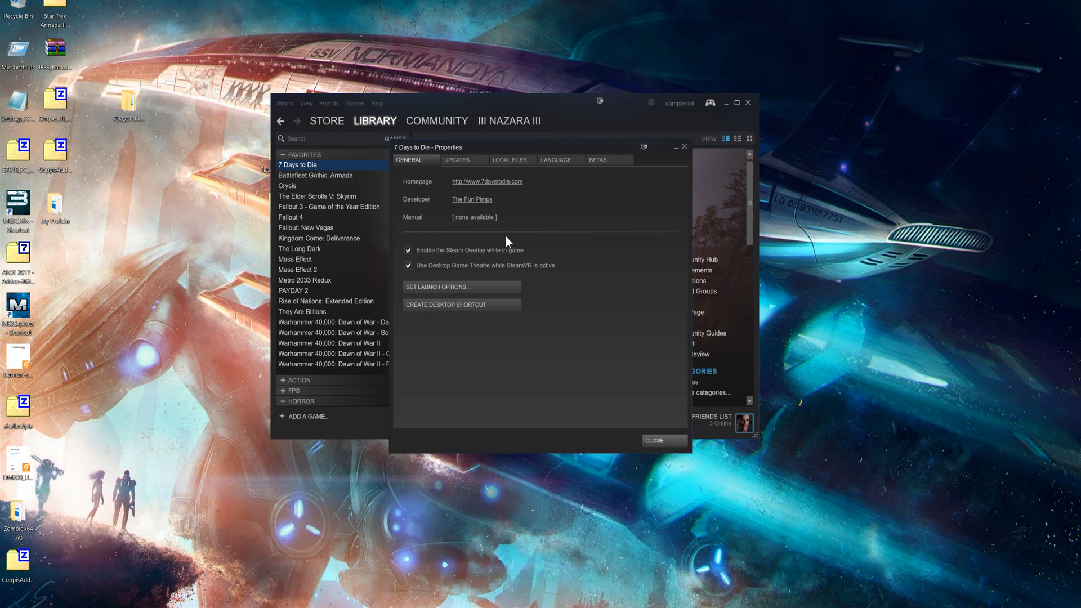
pyautogui.click(511, 160)
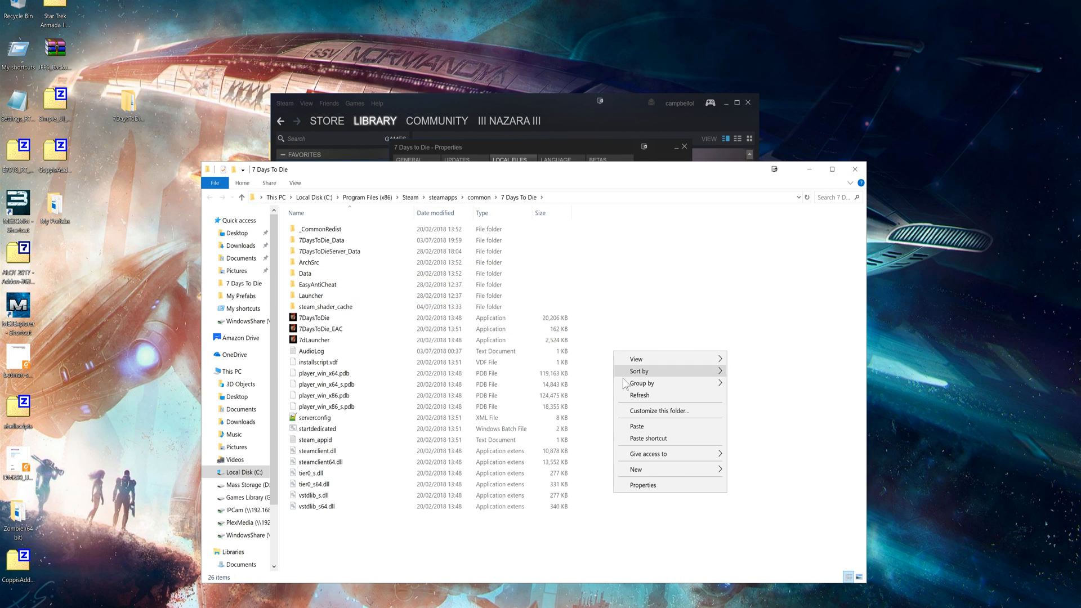
pyautogui.click(635, 426)
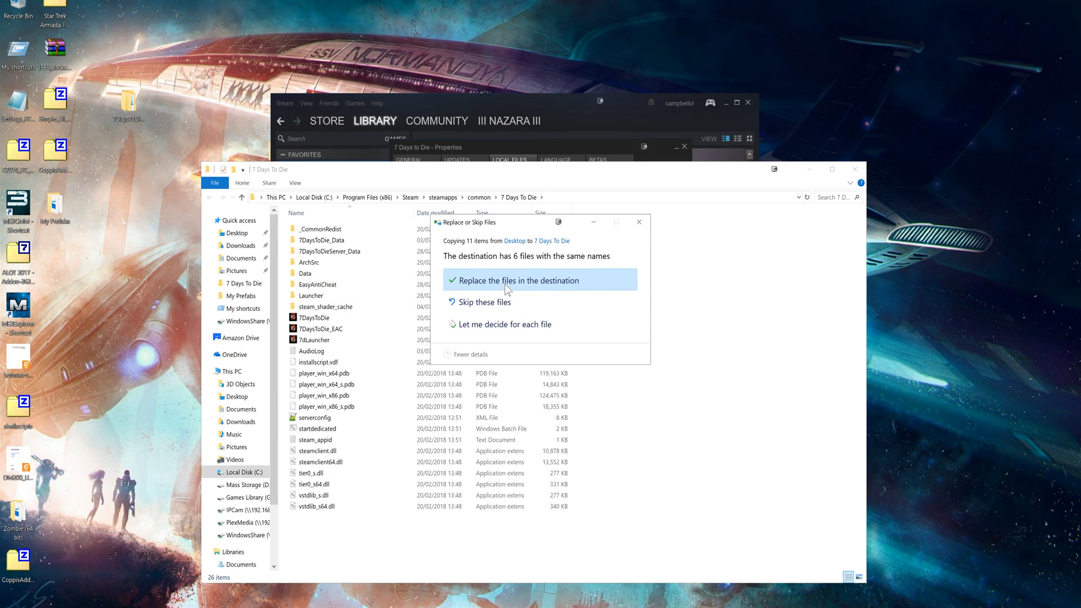
pyautogui.click(508, 280)
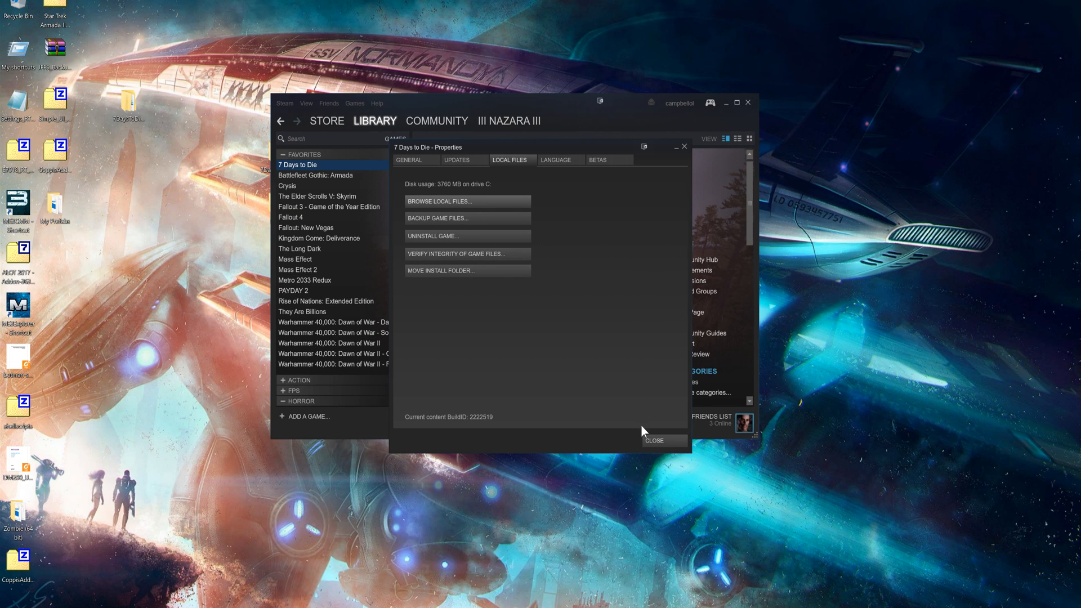
# Step: Close Properties and launch 7 Days to Die with 'Show game launcher' selected
pyautogui.click(652, 440)
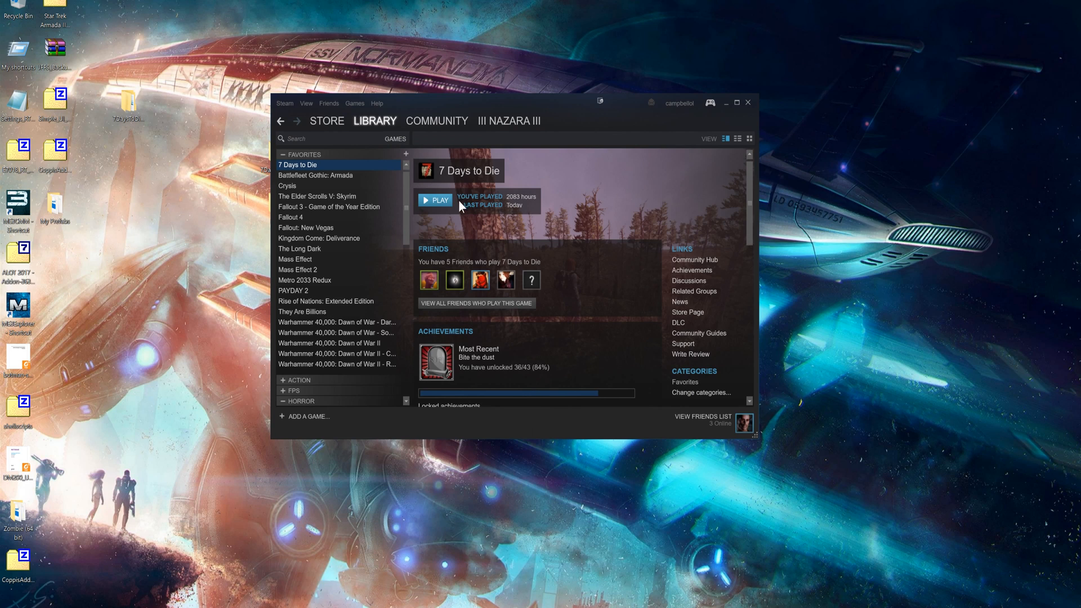
pyautogui.click(436, 200)
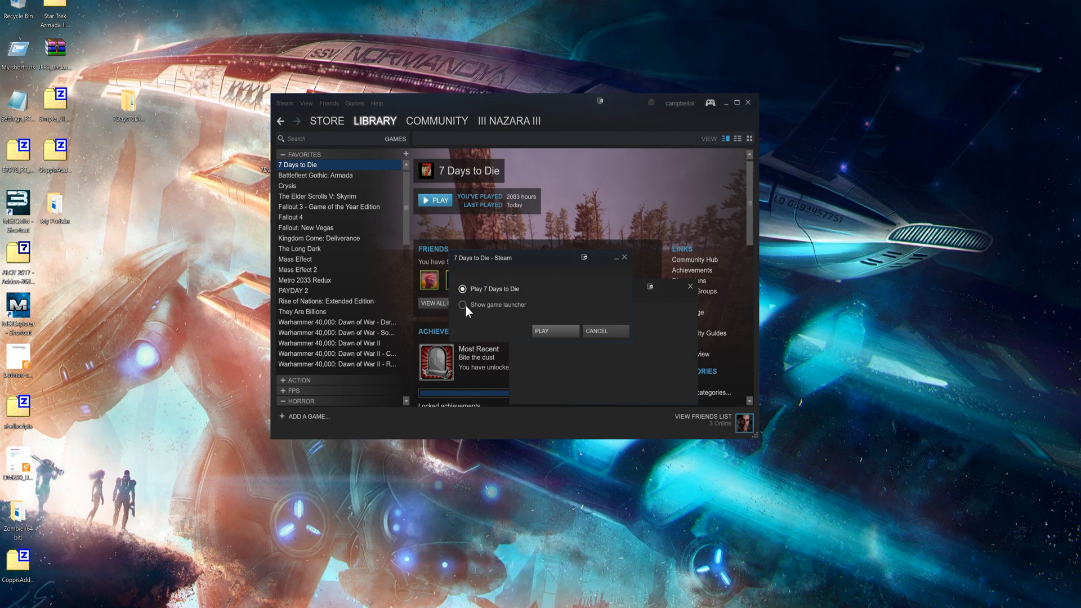
pyautogui.click(462, 305)
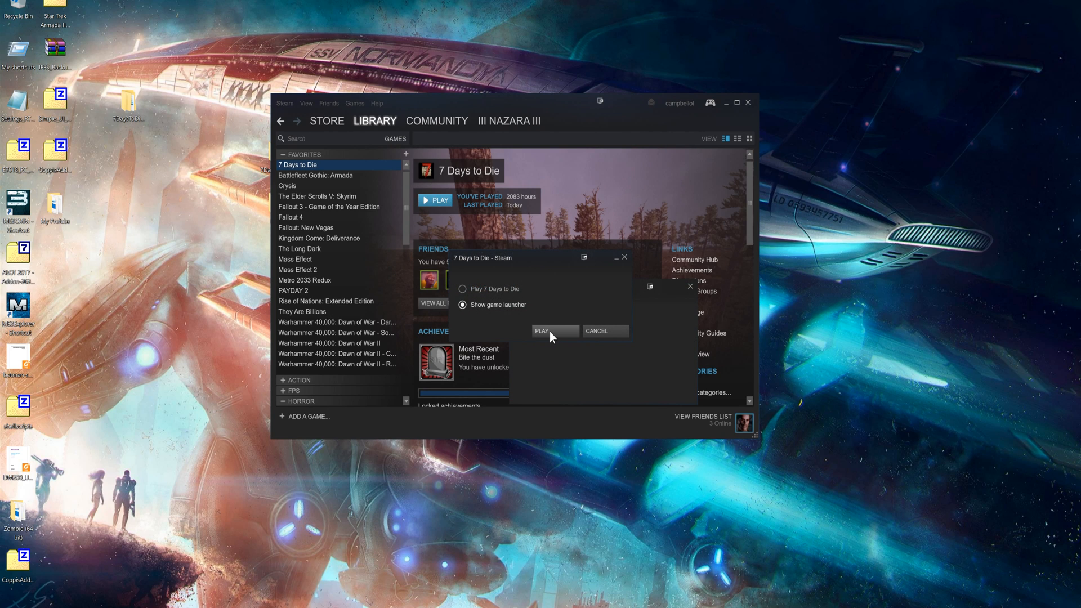
pyautogui.click(555, 331)
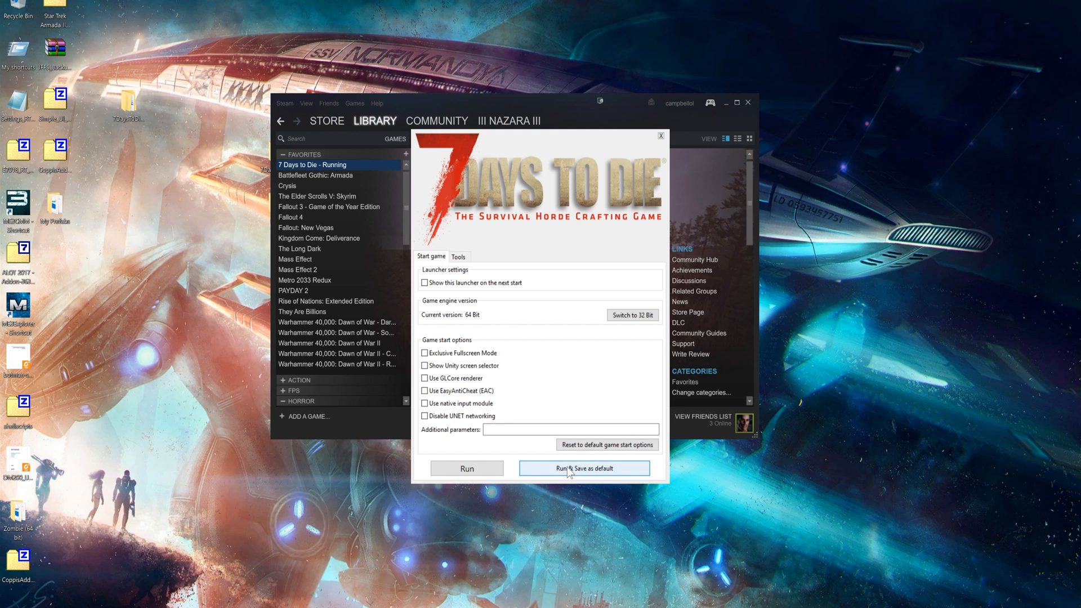
# Step: Start the game with EasyAntiCheat unchecked using 'Run & Save as default'
pyautogui.click(584, 469)
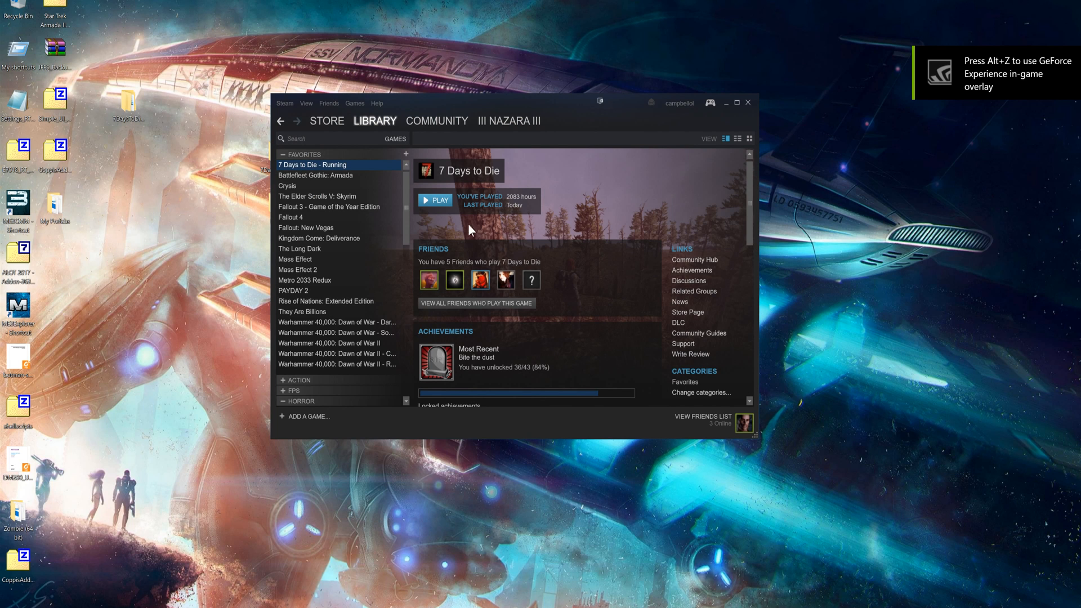
pyautogui.rightClick(297, 165)
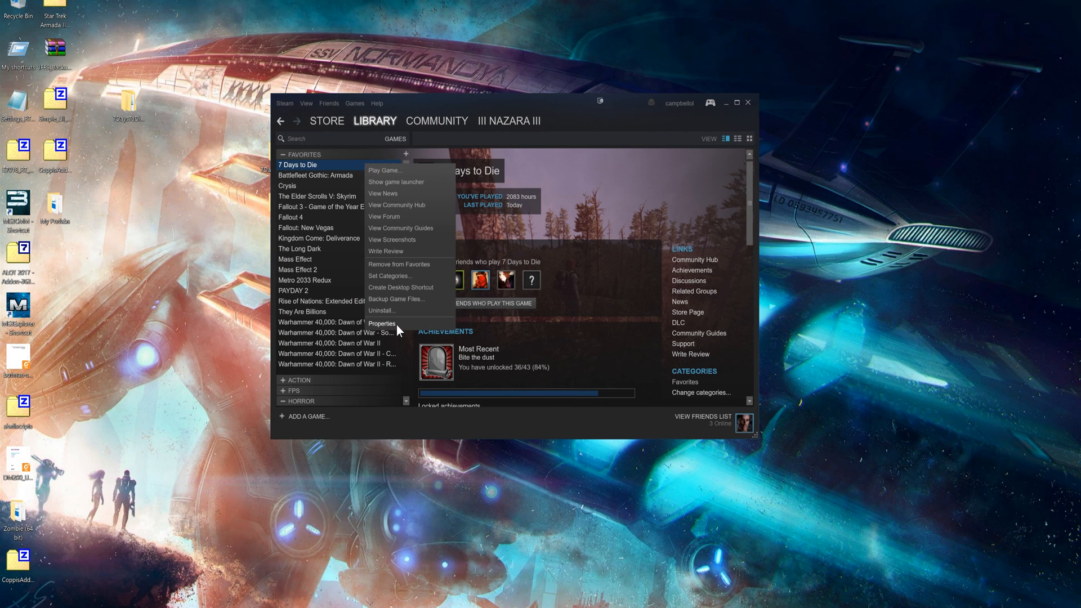
pyautogui.click(381, 323)
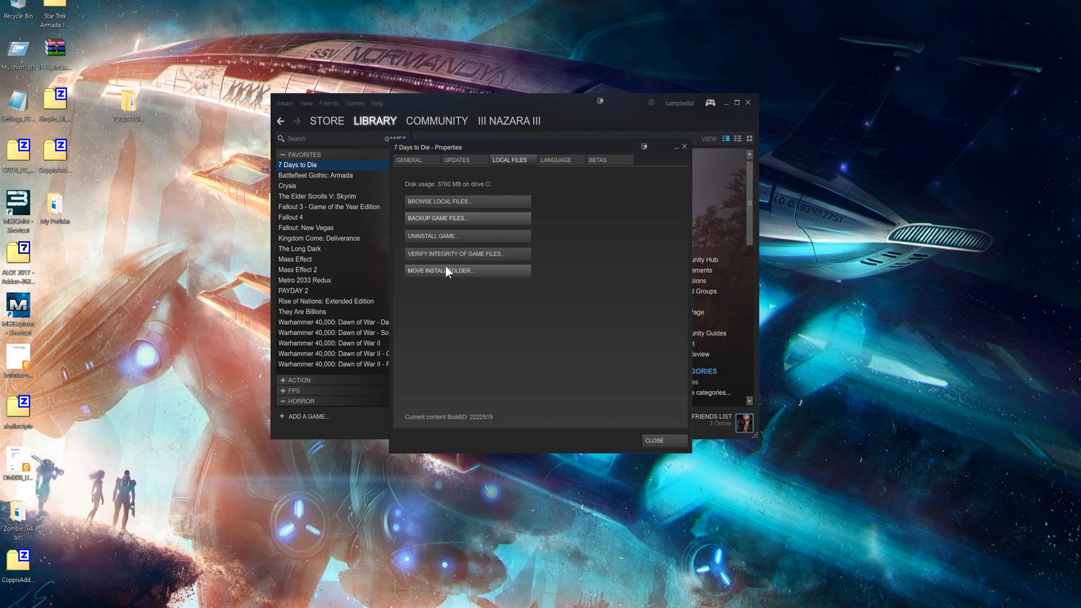
pyautogui.moveTo(451, 264)
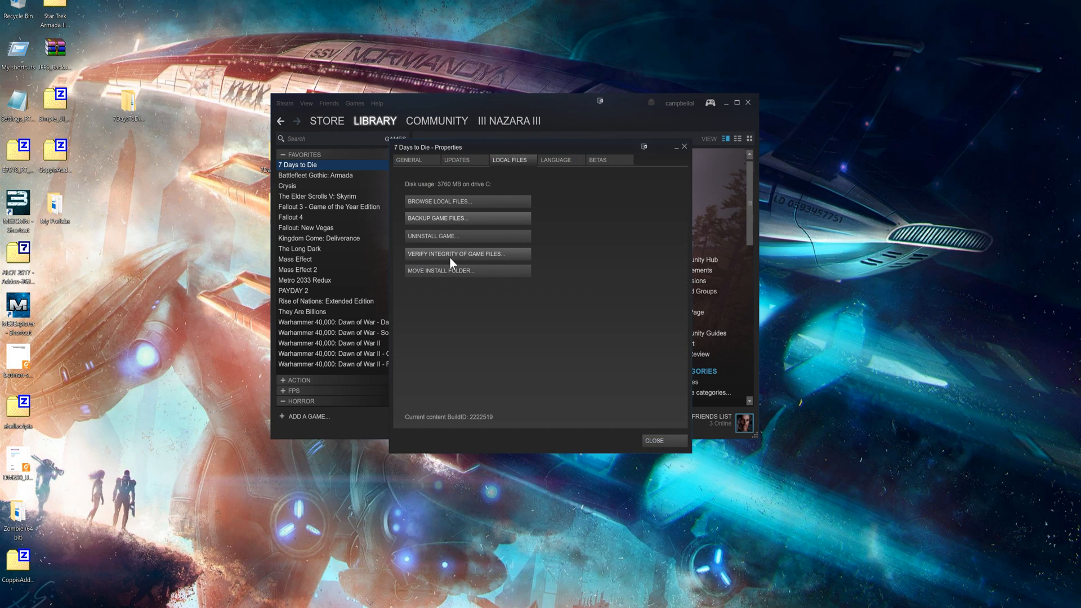
pyautogui.moveTo(538, 353)
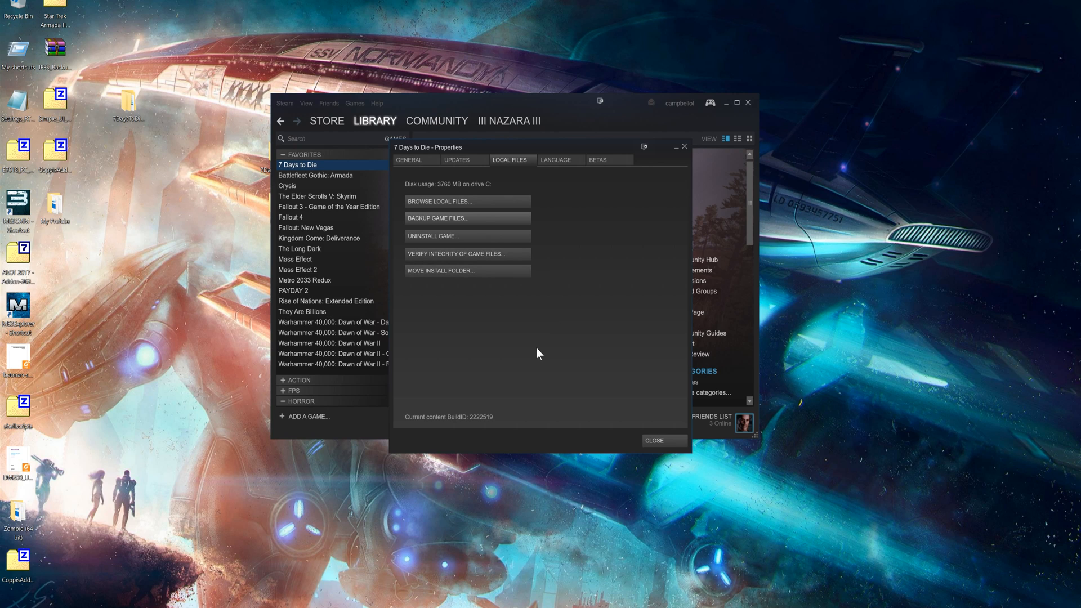
pyautogui.moveTo(559, 330)
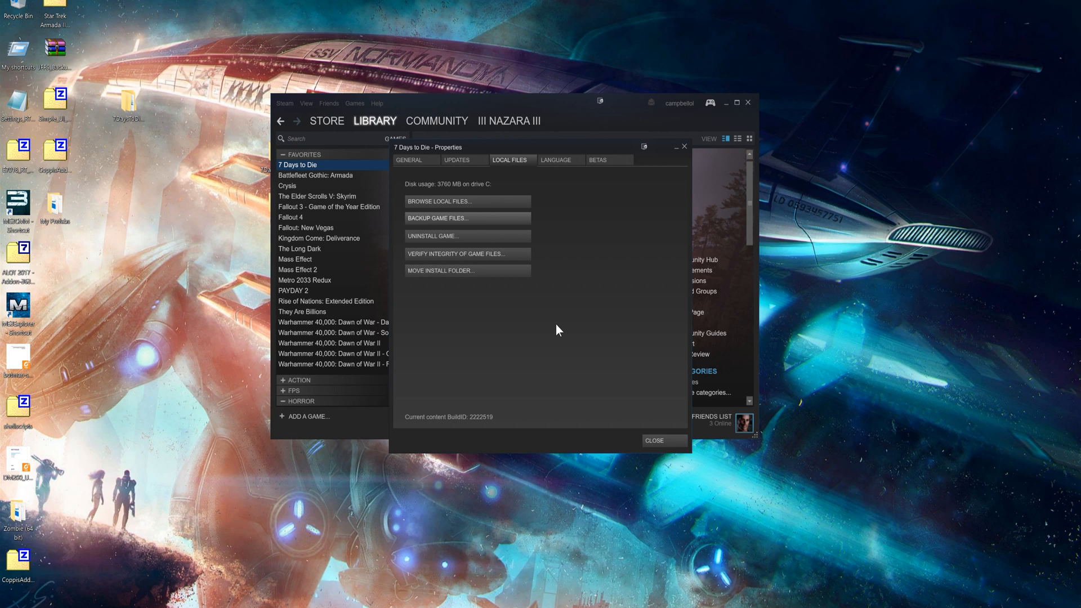
pyautogui.moveTo(488, 355)
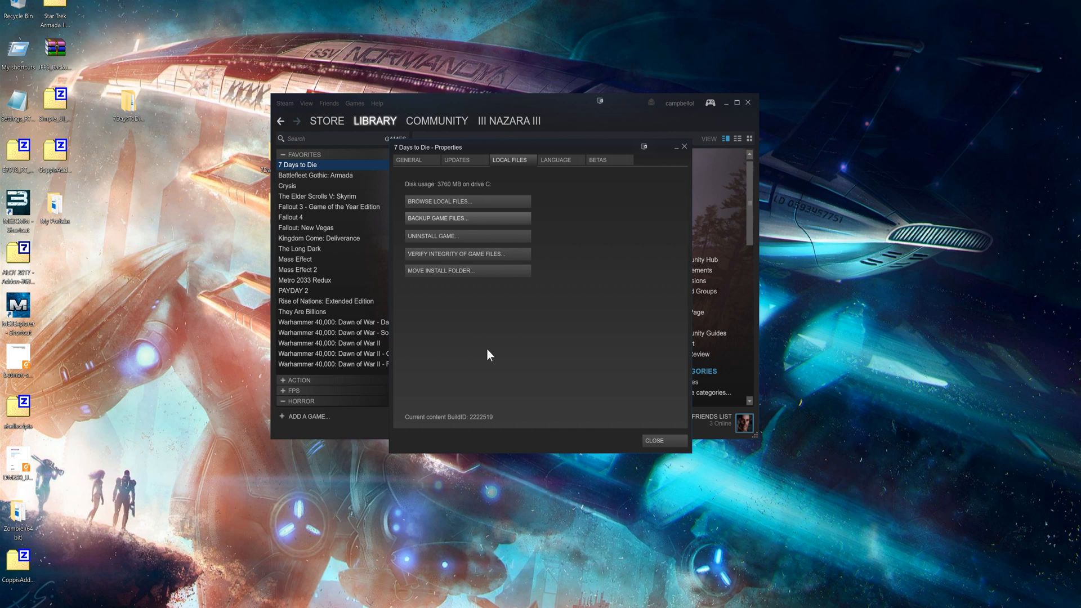
pyautogui.click(652, 440)
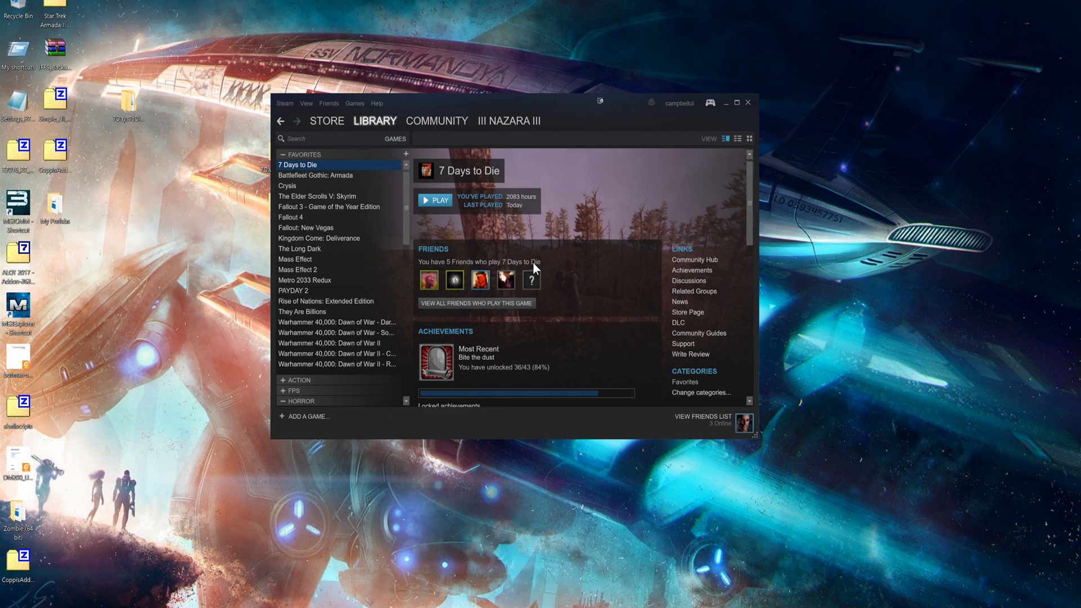